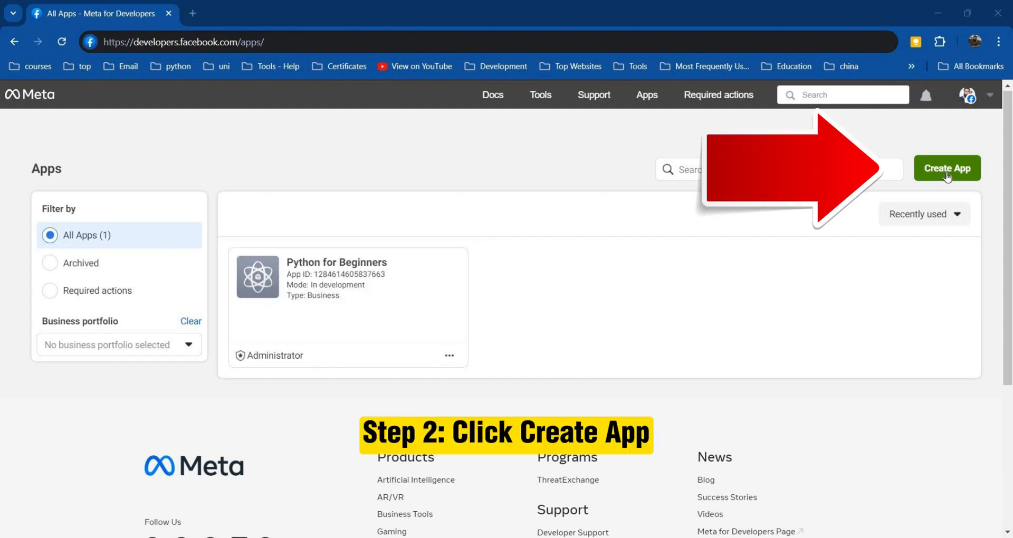
- Start a new app without connecting a business portfolio and continue
click(947, 168)
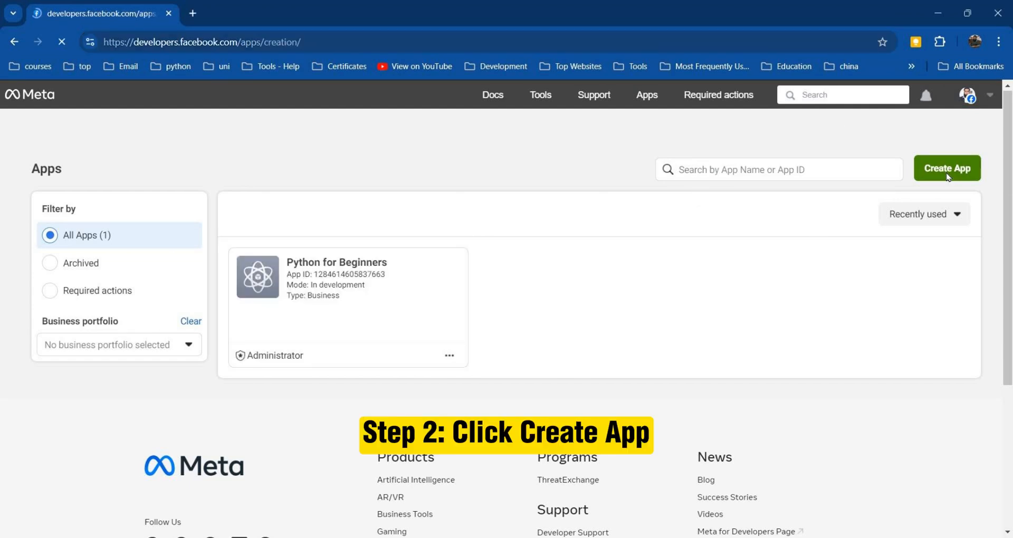
click(946, 168)
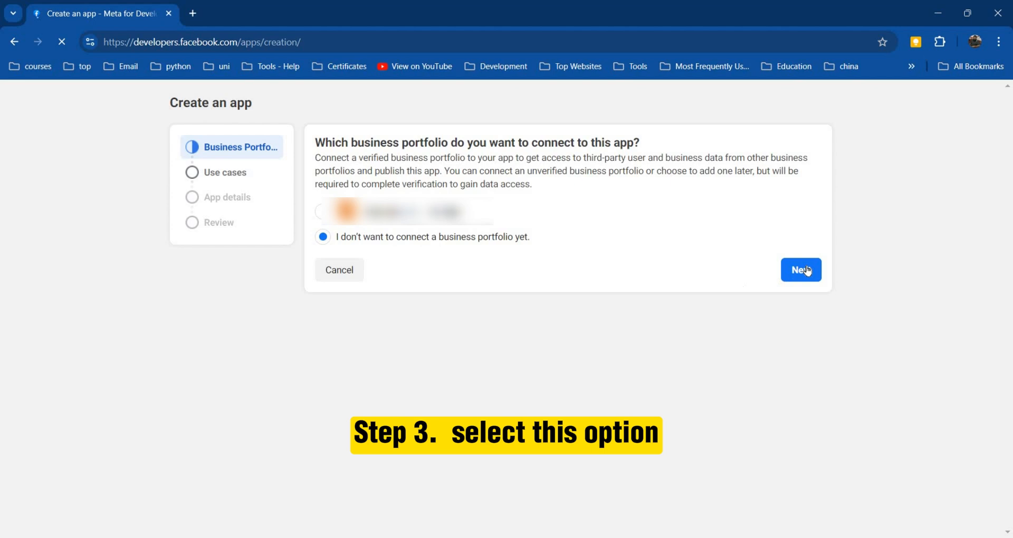
click(801, 270)
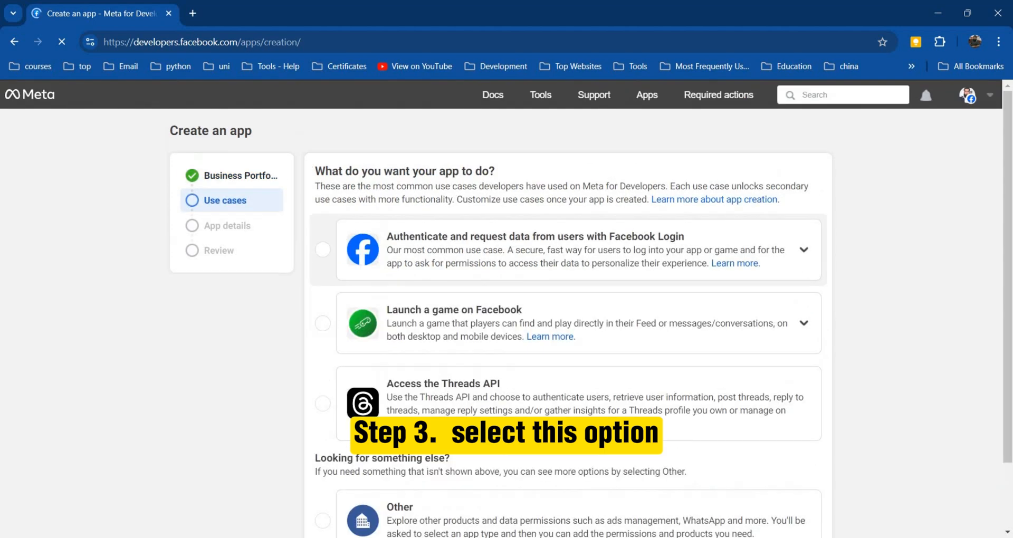
- Choose the Other use case and continue to the app type choice
scroll(down, 3)
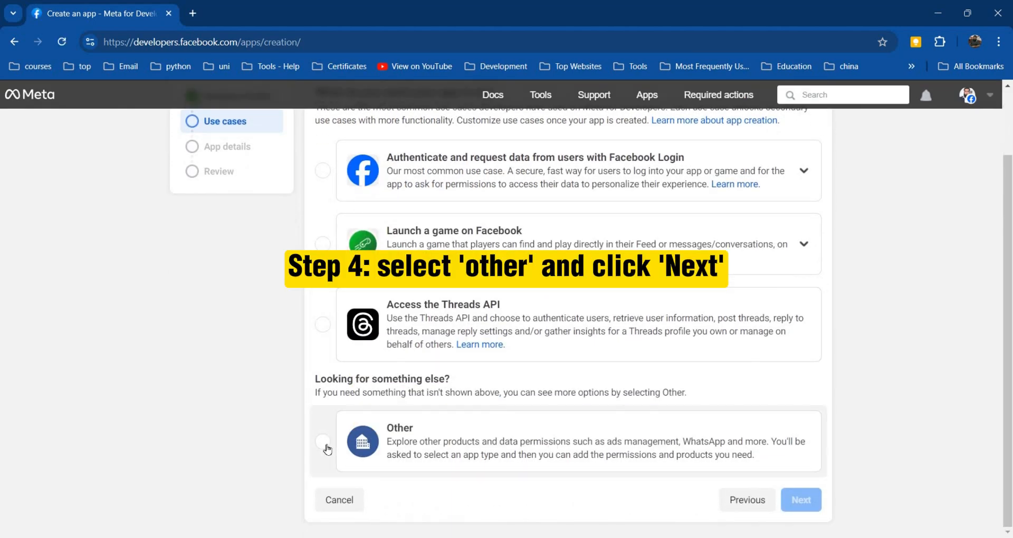
click(323, 441)
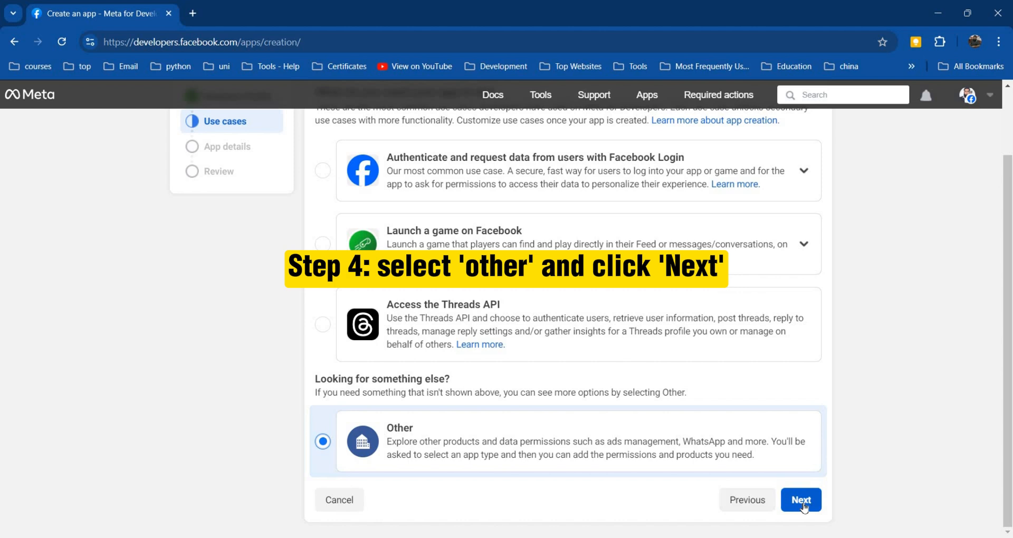
click(801, 499)
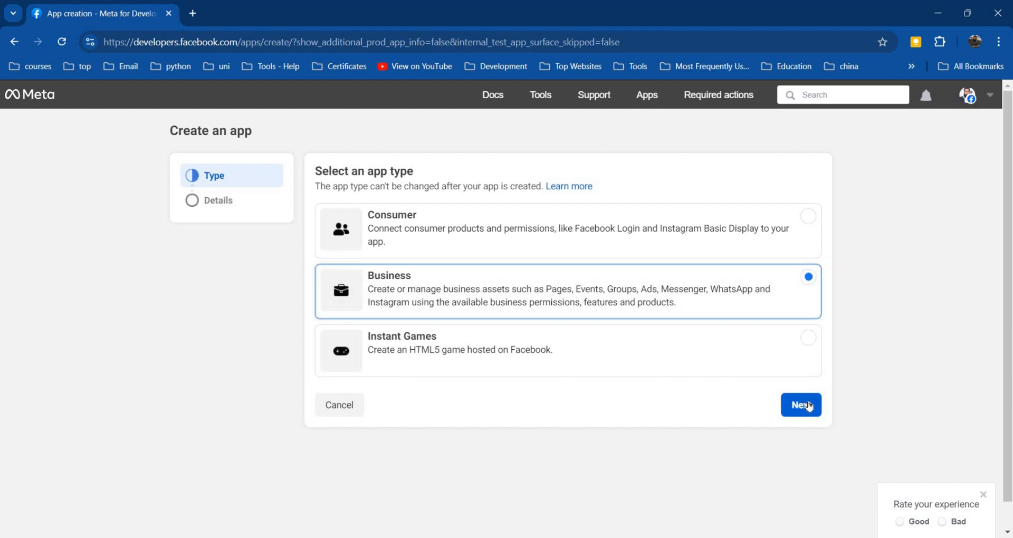
- Create the Business app named 'Test App'
click(801, 405)
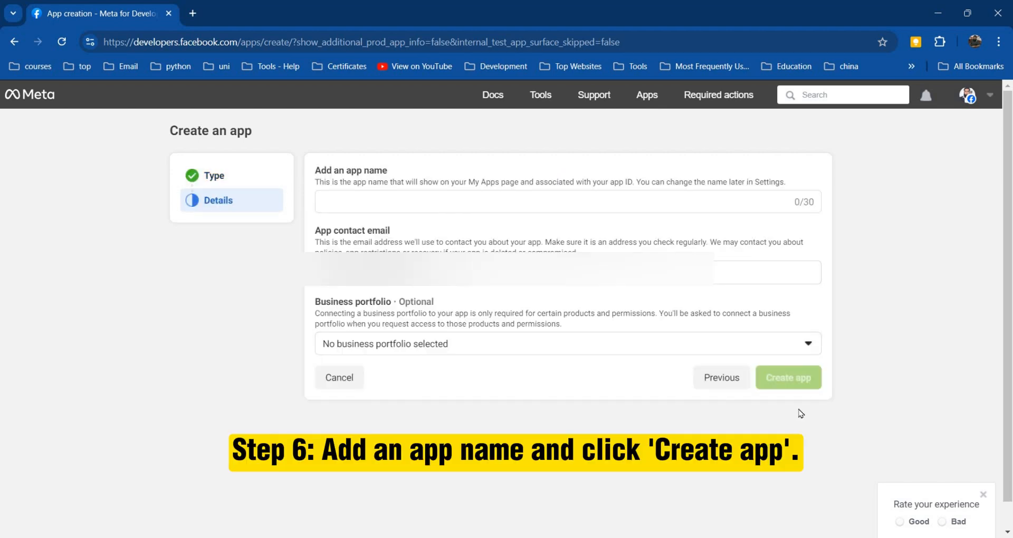
click(405, 201)
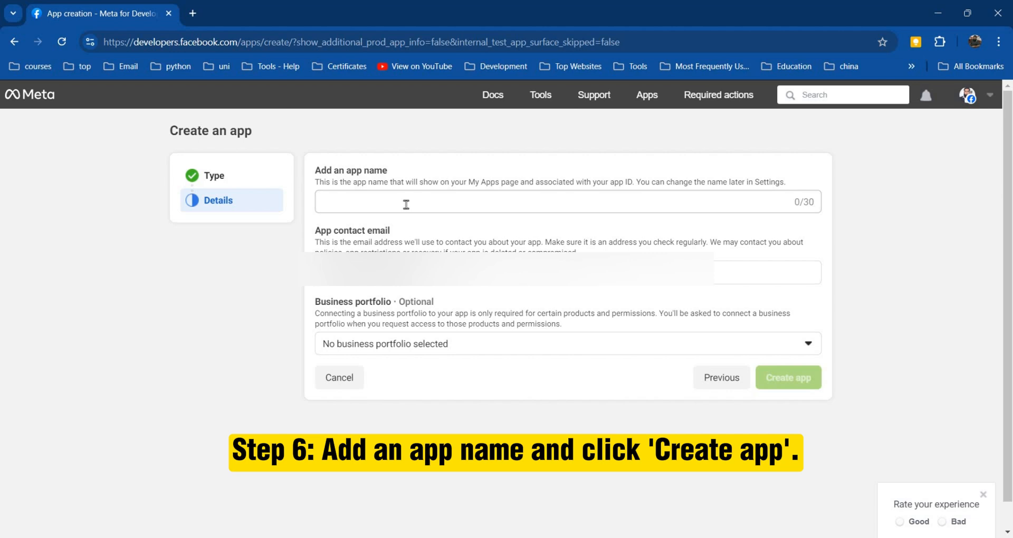
text(Test App)
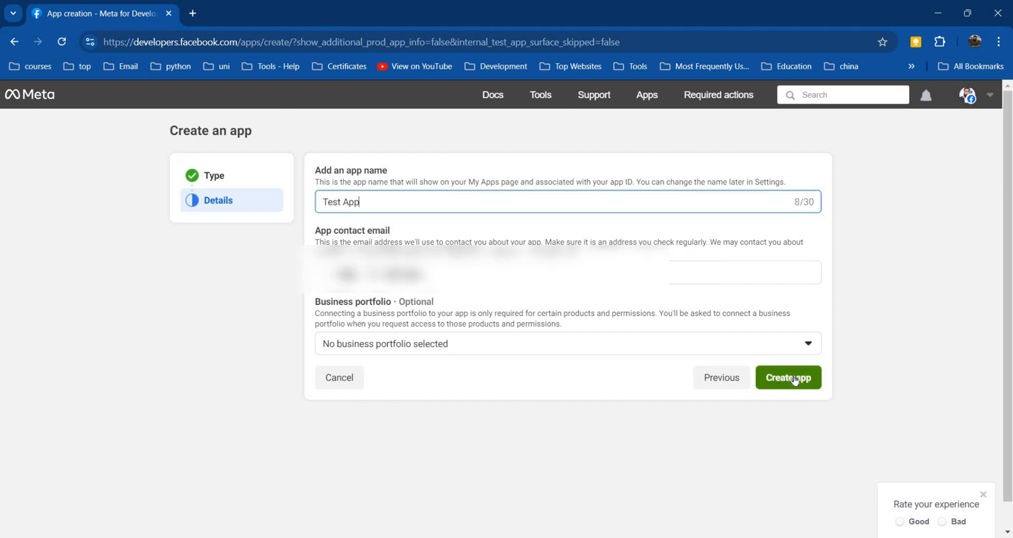
click(788, 377)
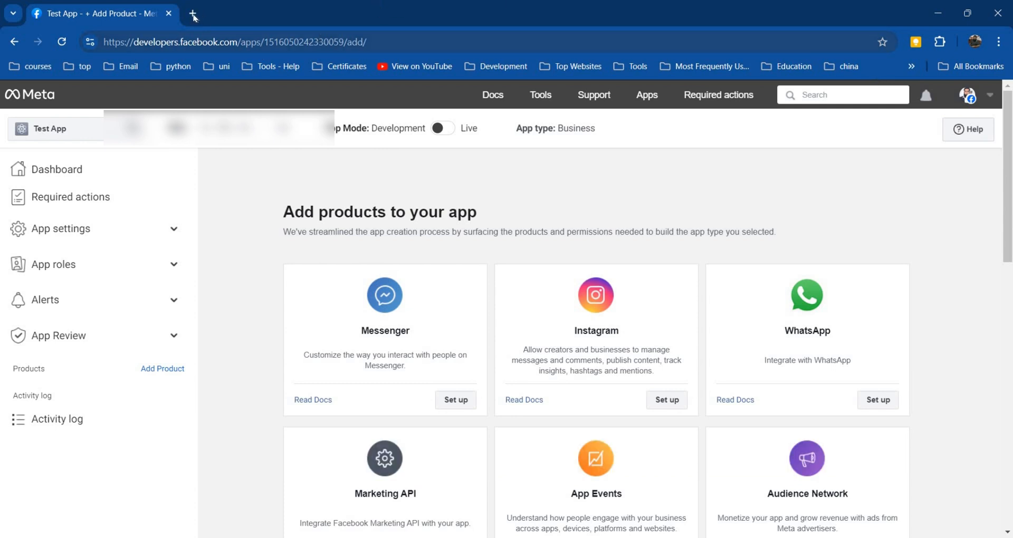
- Open the Graph API Explorer for Test App in a new browser tab
click(192, 13)
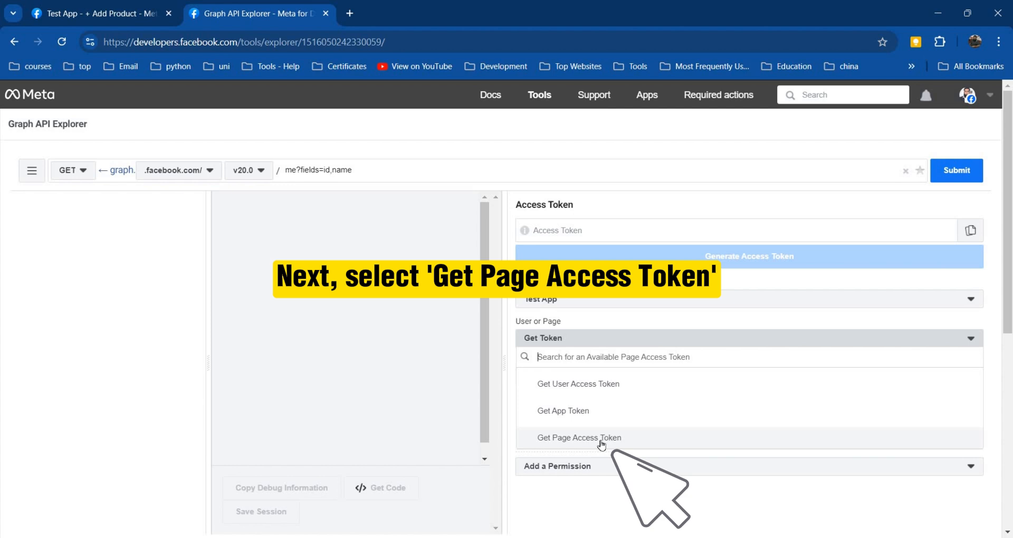
- Request a page access token, switching to and logging in with the required account
click(580, 437)
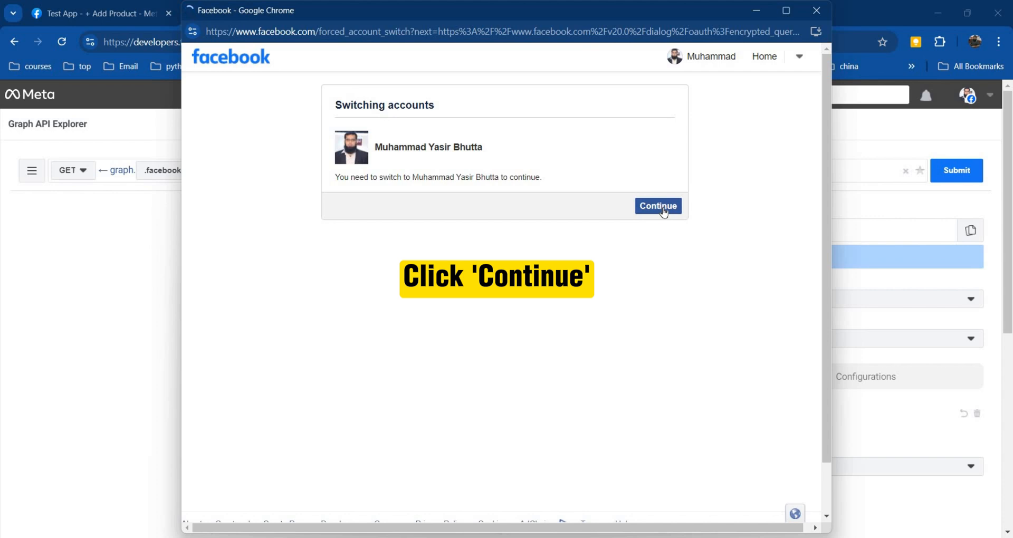
click(657, 206)
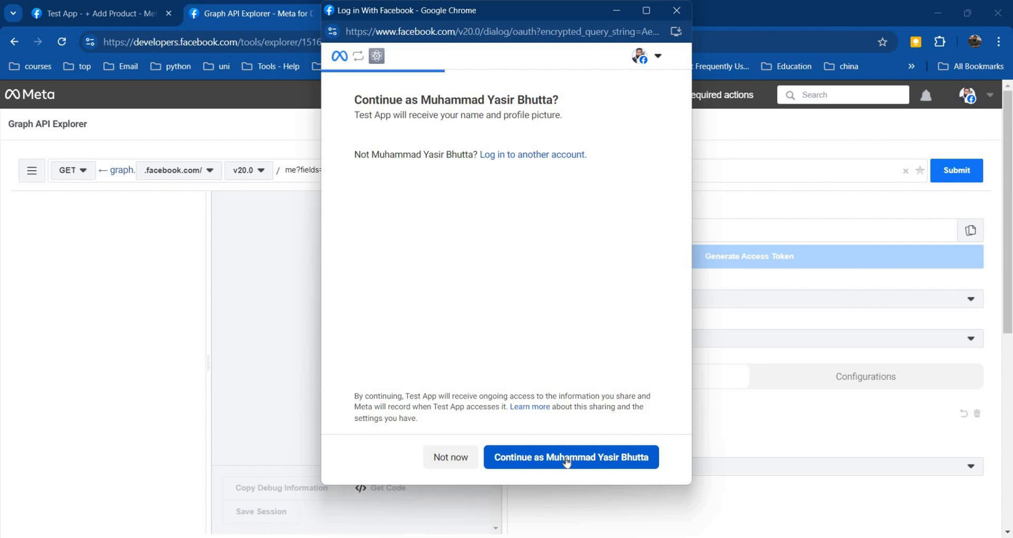
click(571, 457)
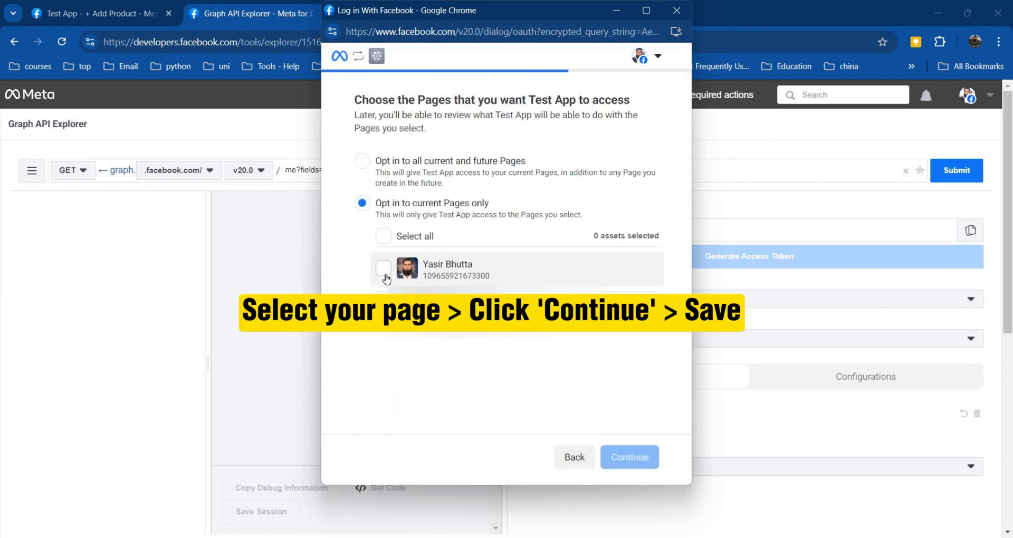
- Grant Test App access to the listed Page and save the requested permissions
click(382, 267)
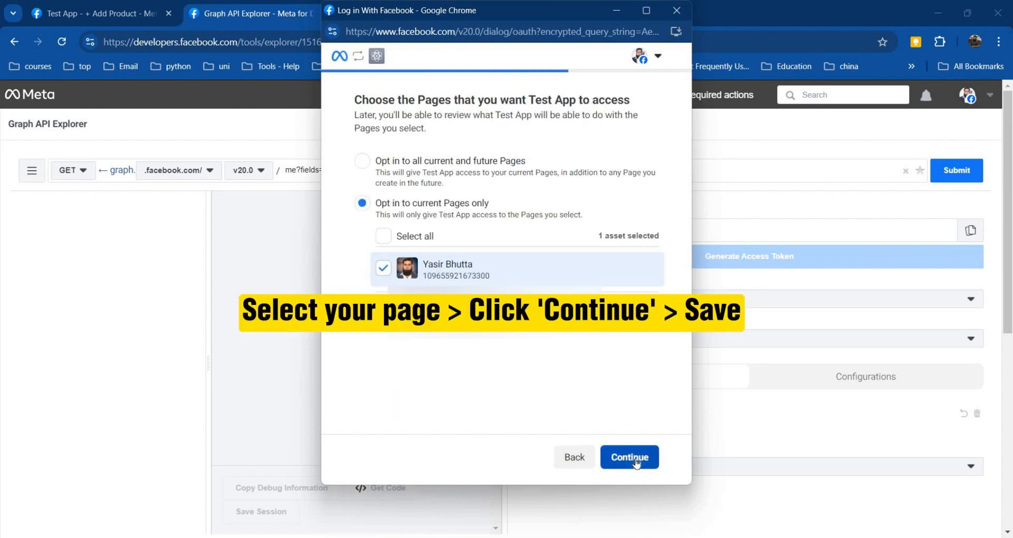
click(629, 457)
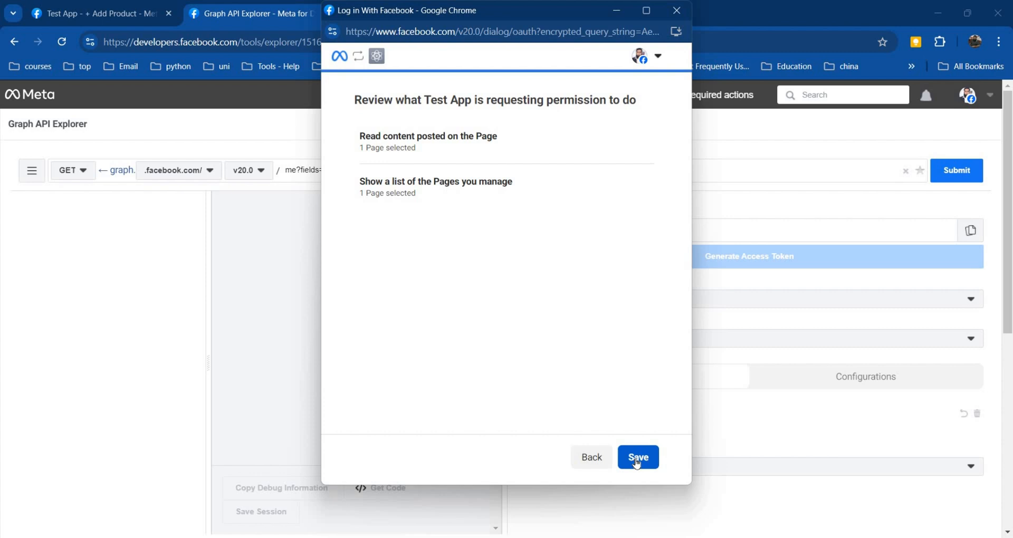
click(638, 457)
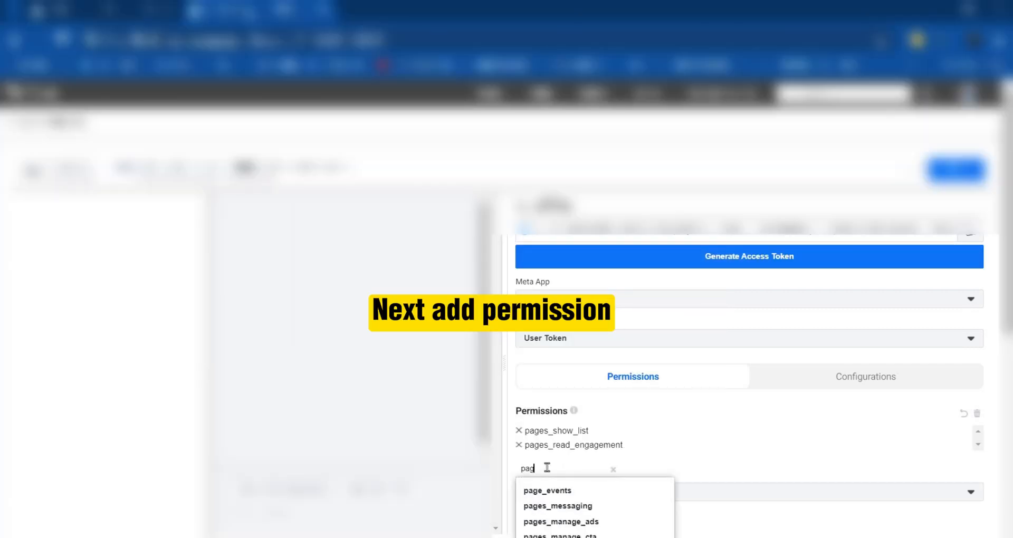
- Add the pages_manage_posts permission and generate the access token
text(es)
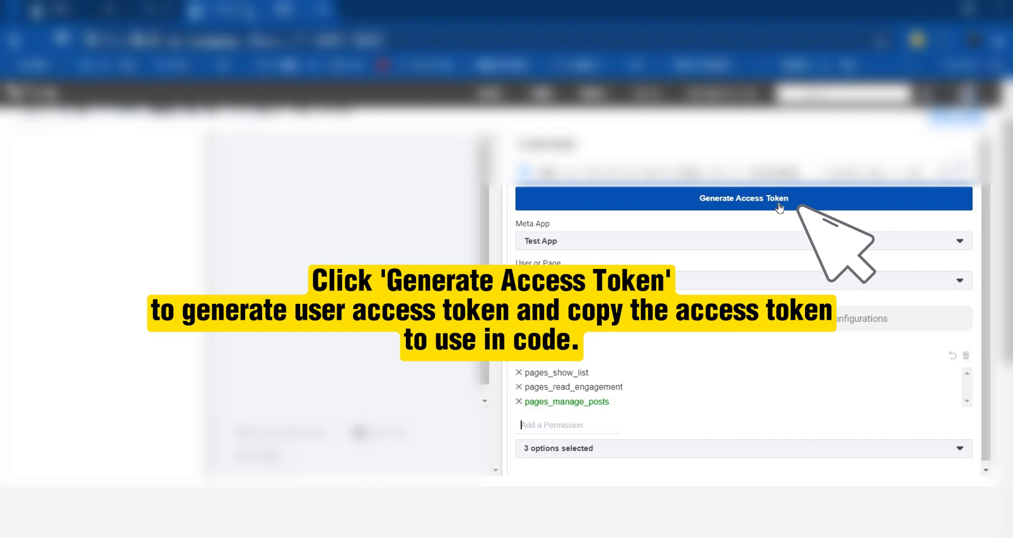
click(743, 199)
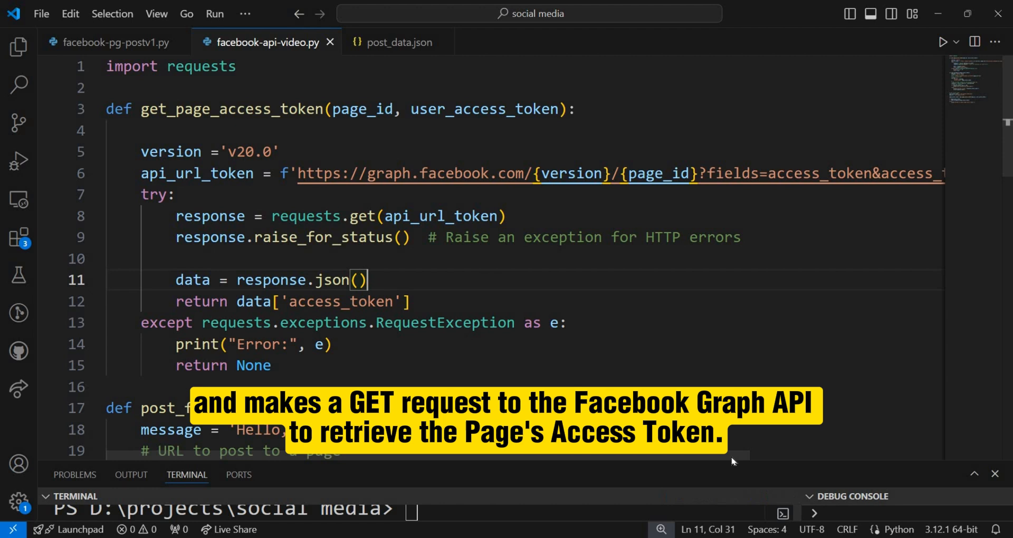
- Review the get_page_access_token function in facebook-api-video.py
scroll(right, 3)
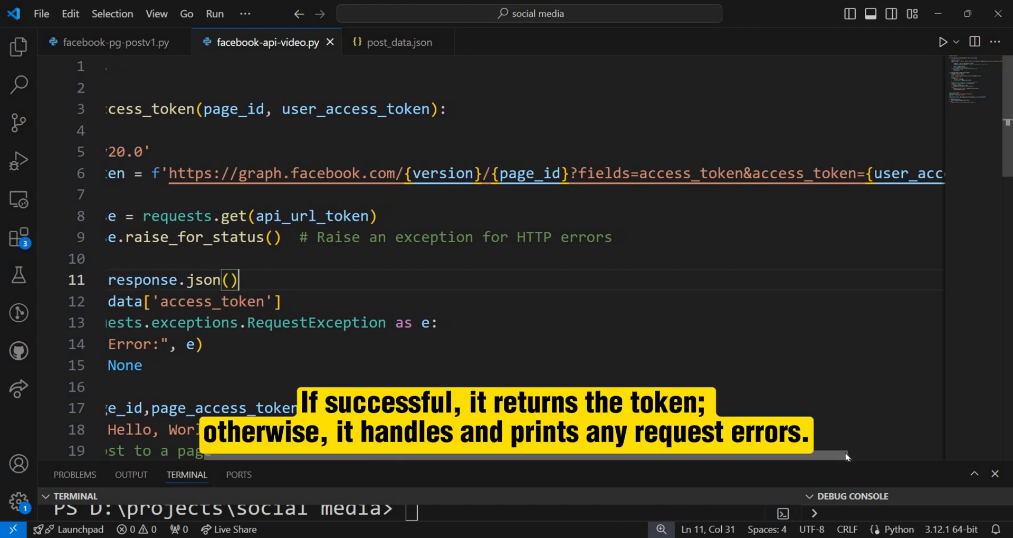